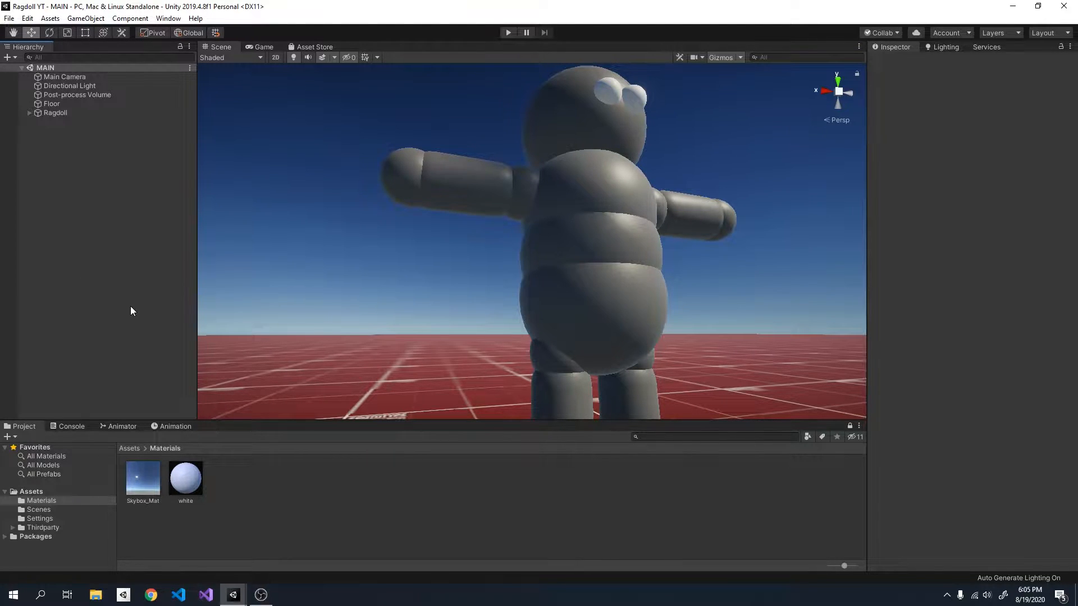
pyautogui.moveTo(145, 305)
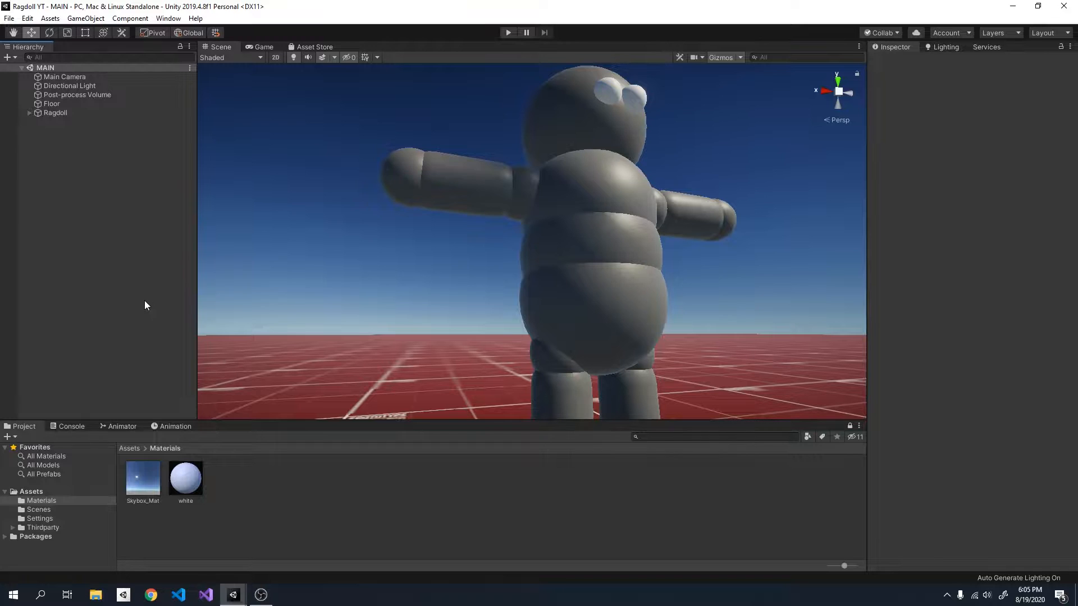
pyautogui.moveTo(137, 291)
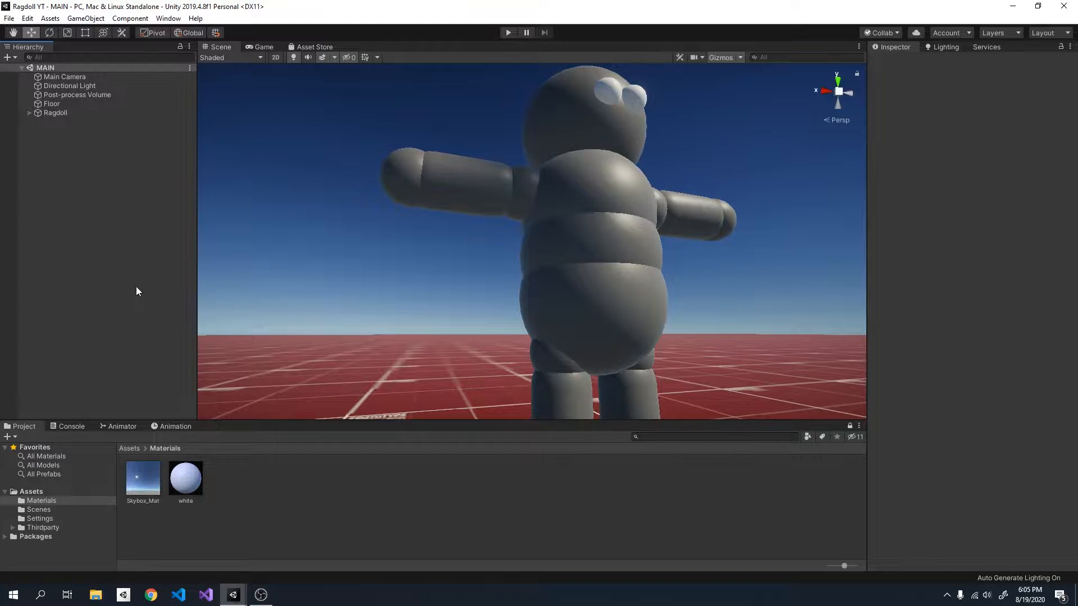
pyautogui.moveTo(153, 329)
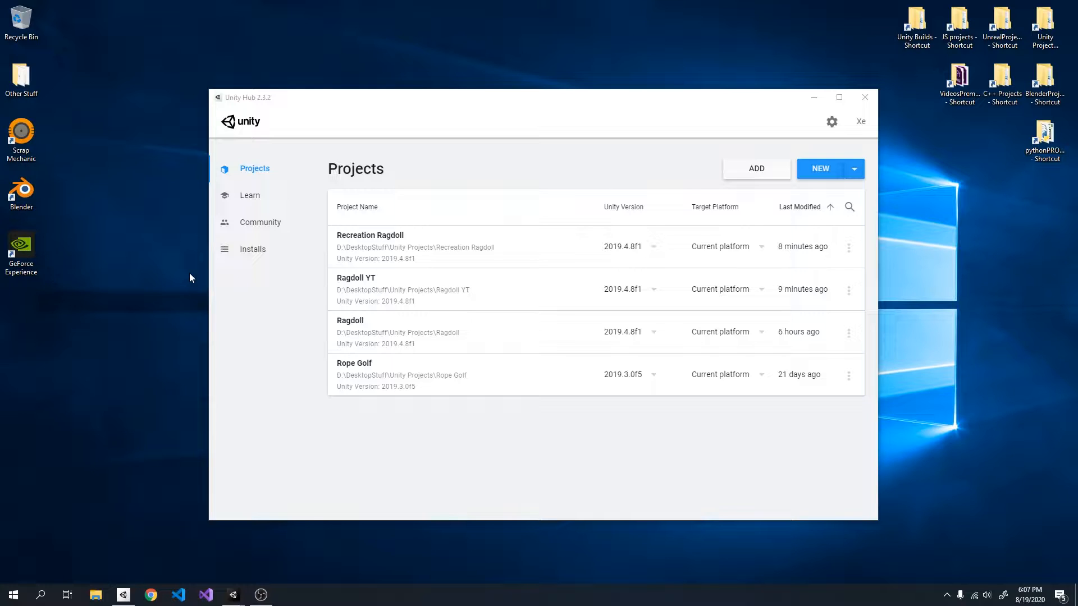
pyautogui.moveTo(168, 276)
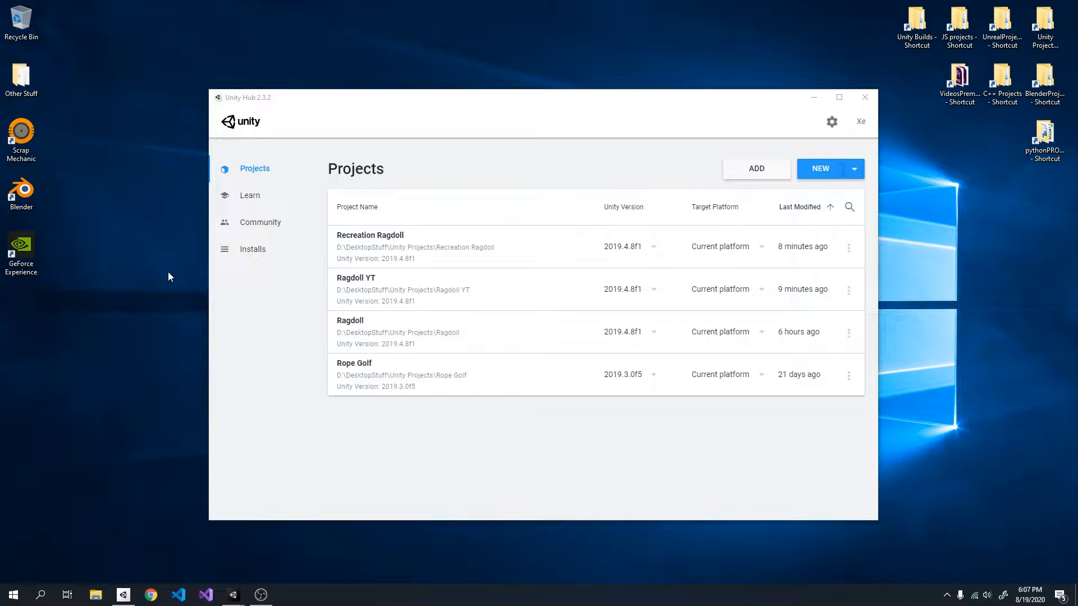
# Open the Ragdoll YT project from the Unity Hub projects list
pyautogui.doubleClick(356, 277)
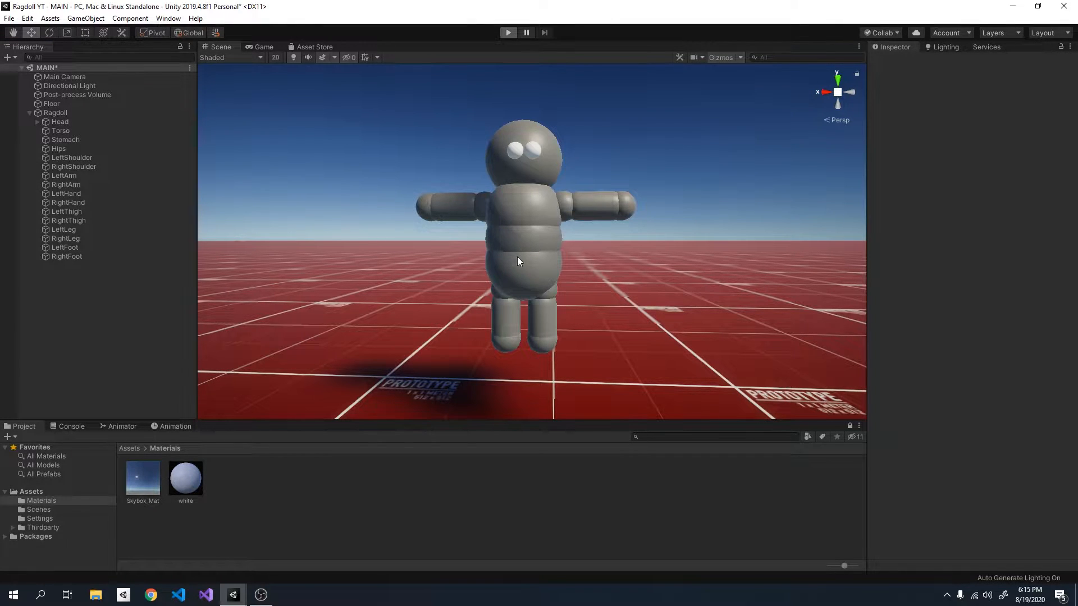
# Run the scene, watch the unsupported ragdoll collapse in the Scene view, then stop play
pyautogui.click(507, 33)
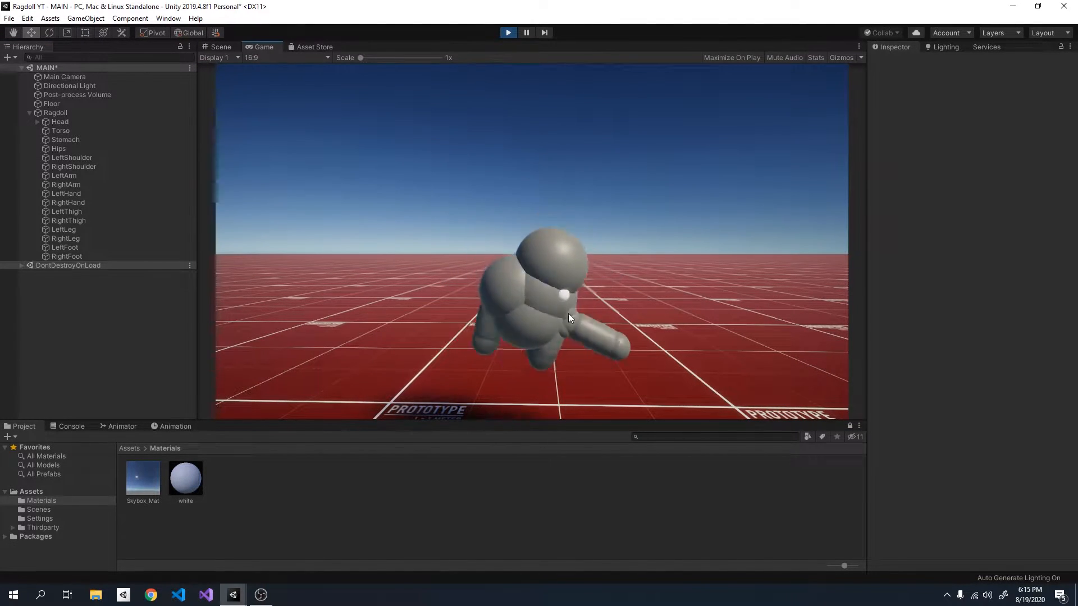
pyautogui.click(221, 47)
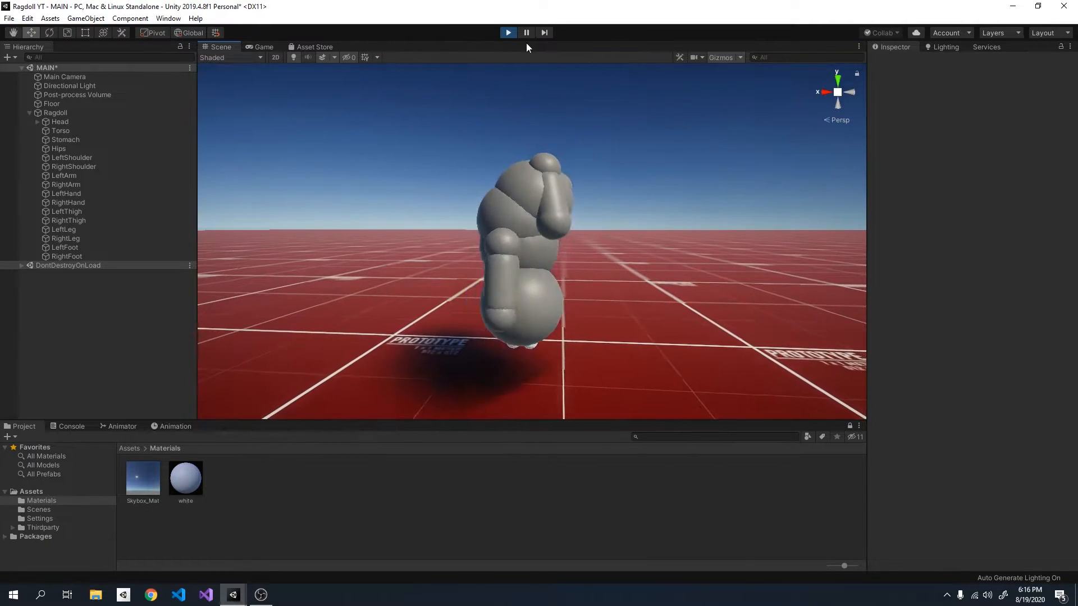
pyautogui.click(508, 32)
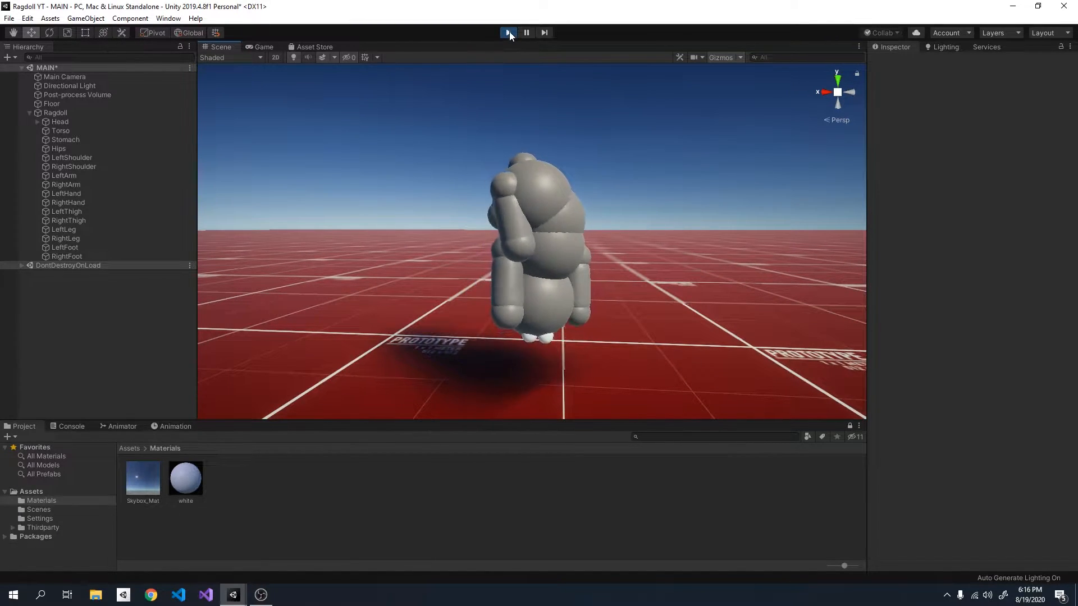
# Set the Hips configurable joint's X/Y/Z and angular motions to Free, then run the scene
pyautogui.click(508, 32)
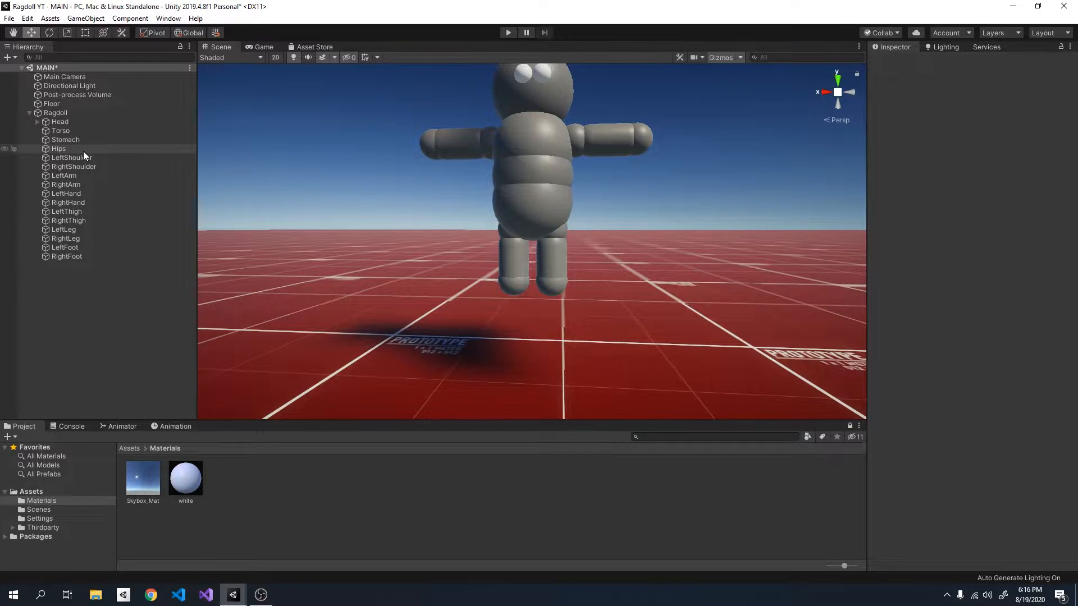
pyautogui.click(58, 148)
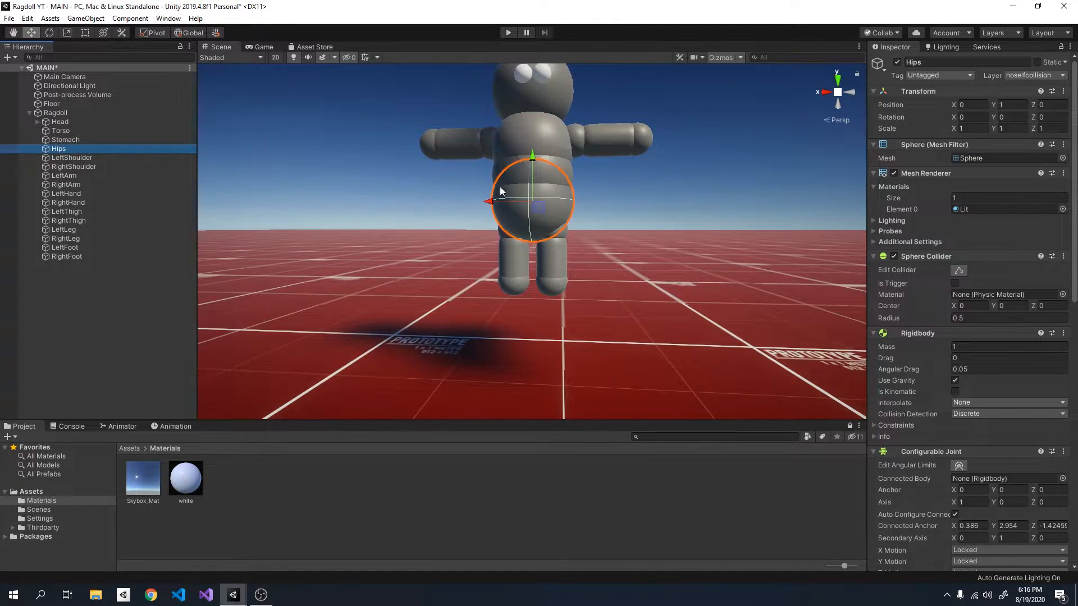
pyautogui.scroll(-3)
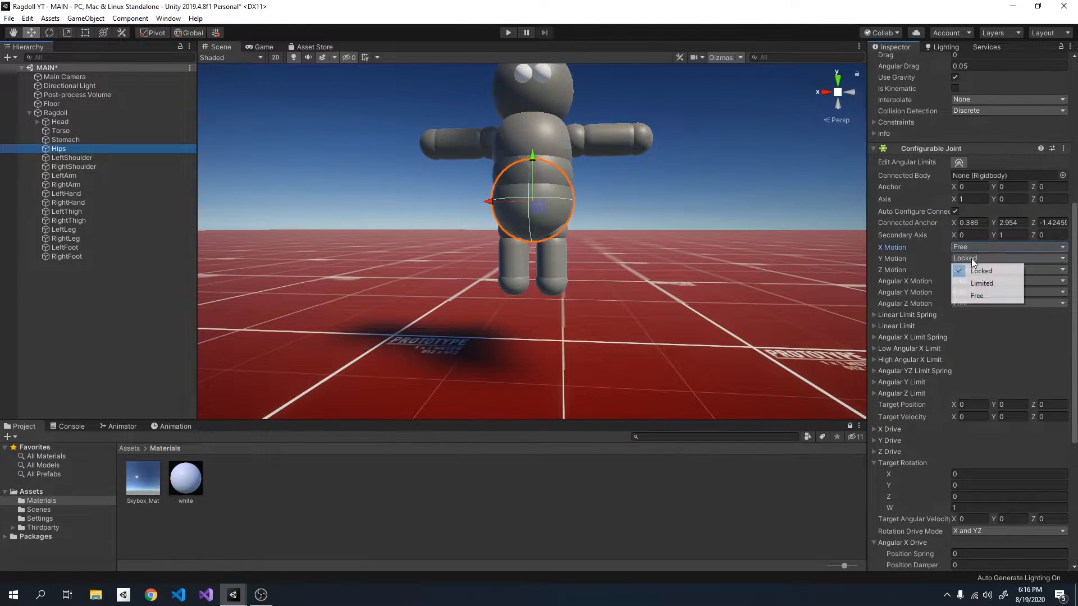
pyautogui.click(976, 295)
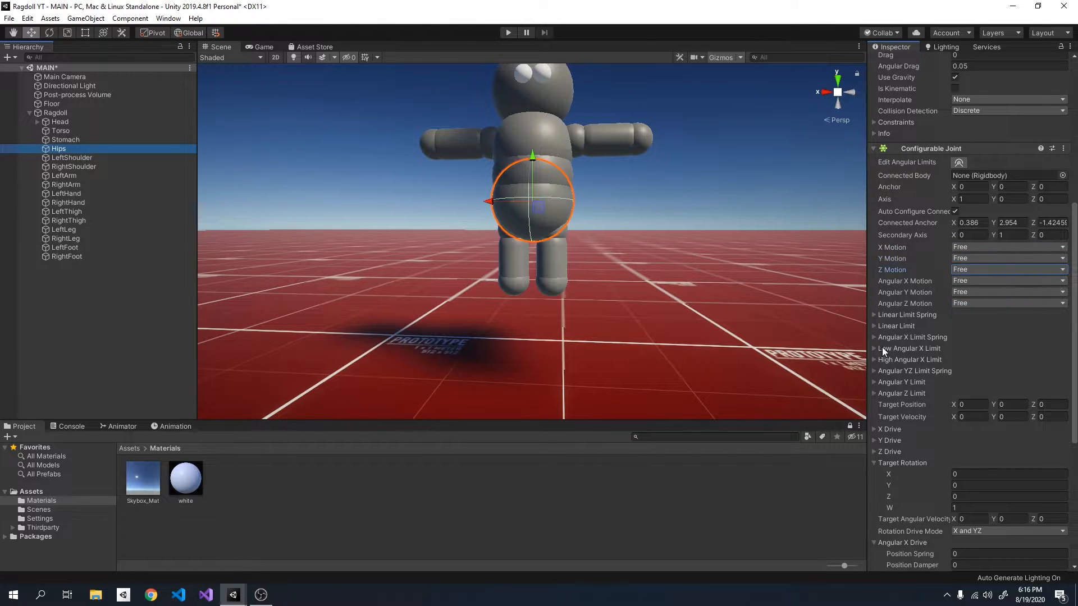
pyautogui.scroll(3)
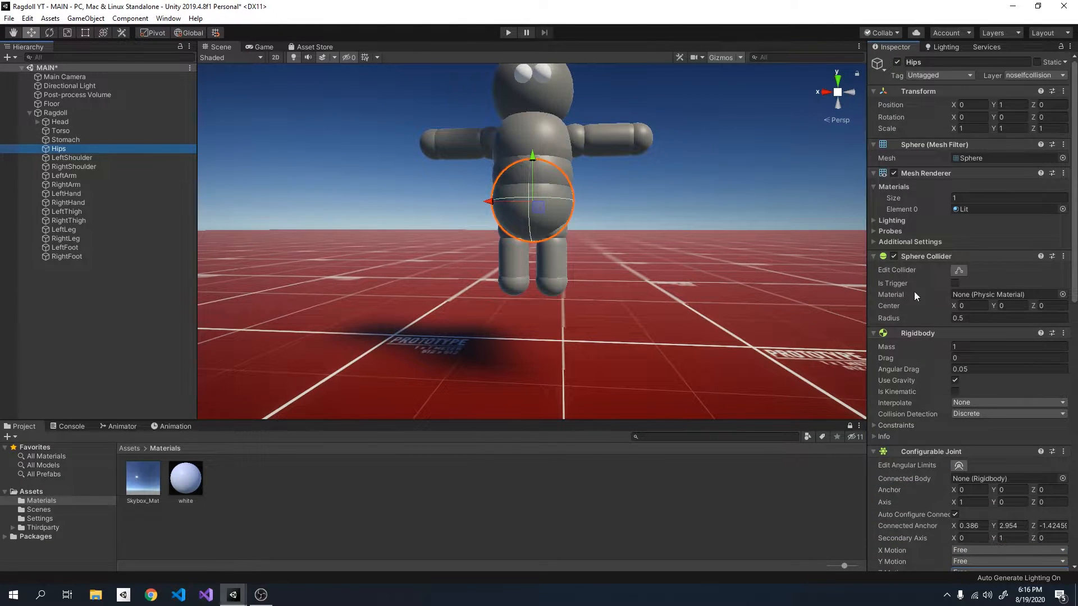
pyautogui.scroll(-3)
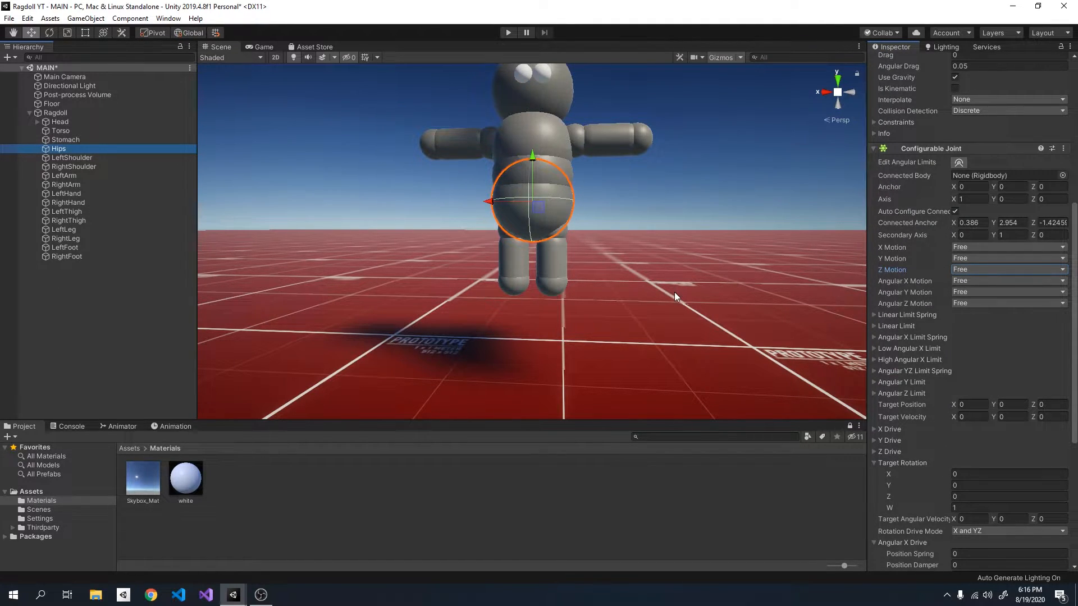
pyautogui.moveTo(910, 268)
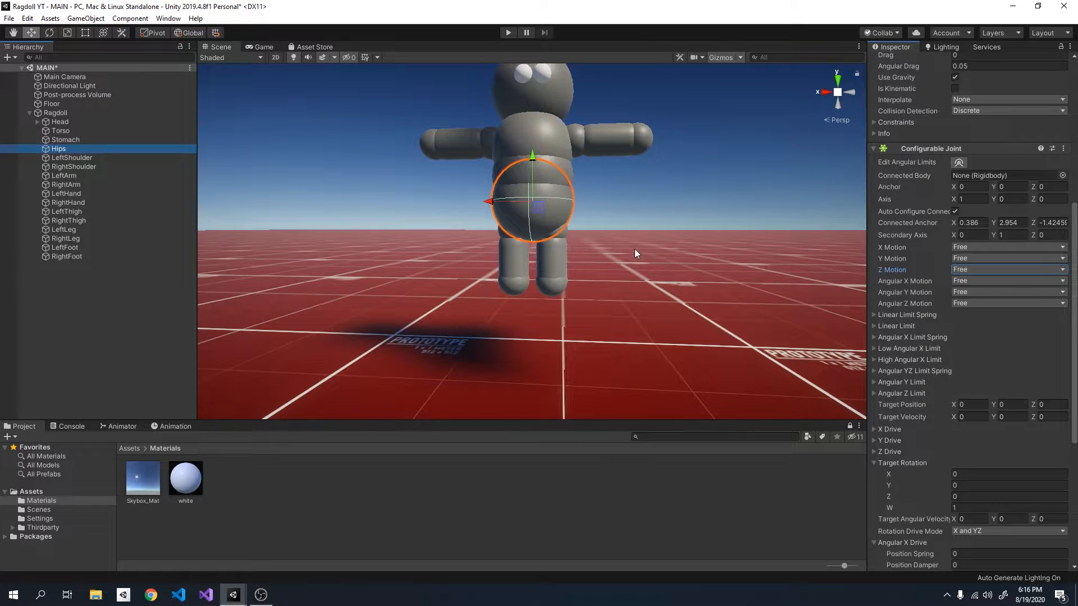
pyautogui.moveTo(524, 173)
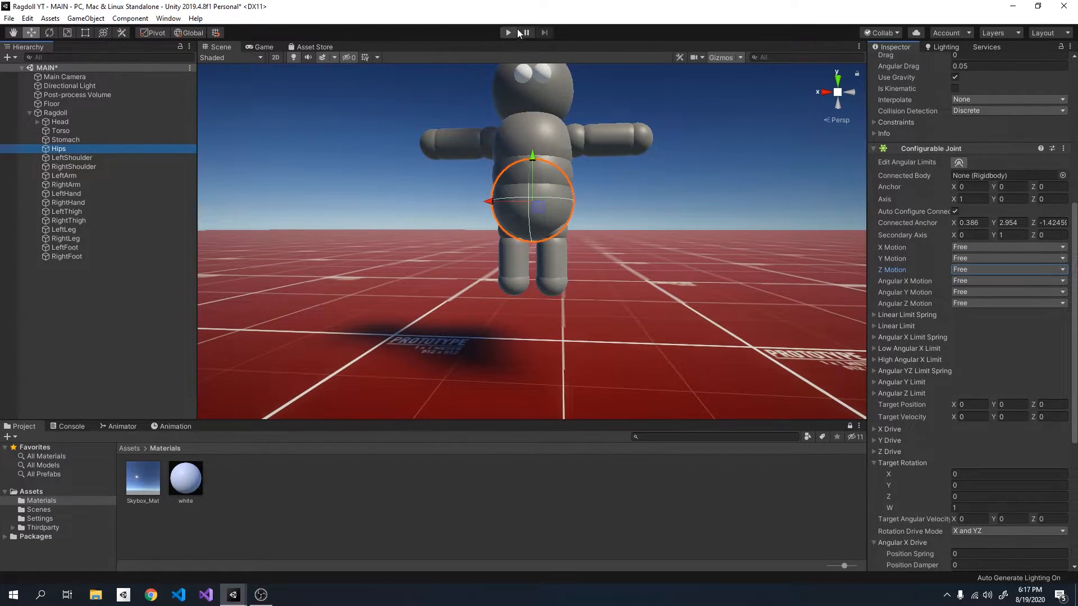
pyautogui.click(508, 33)
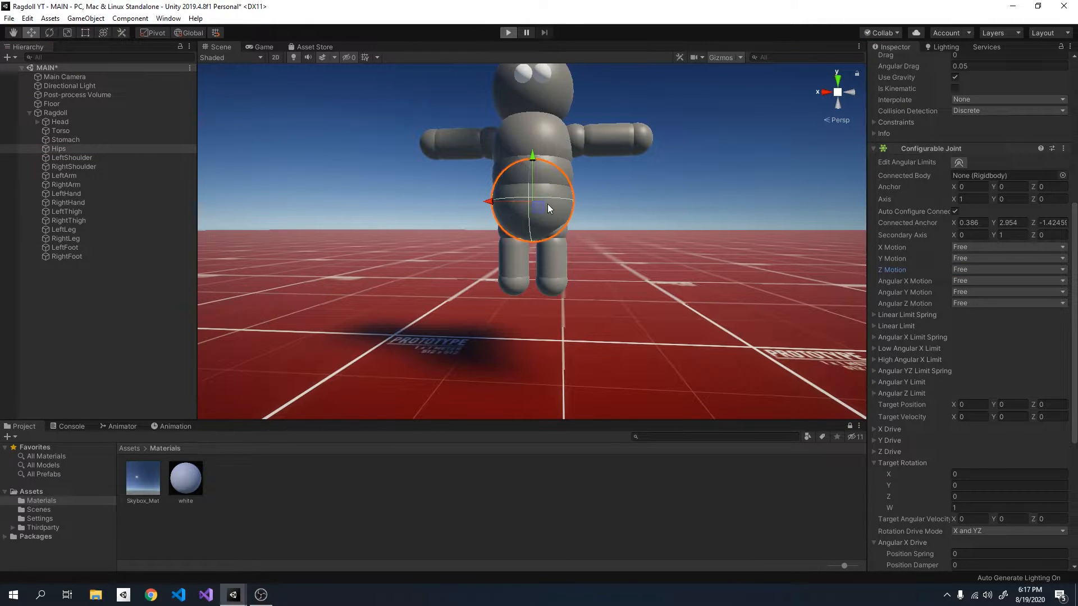
# Run the scene and inspect the collapsed ragdoll in the Scene view
pyautogui.click(507, 33)
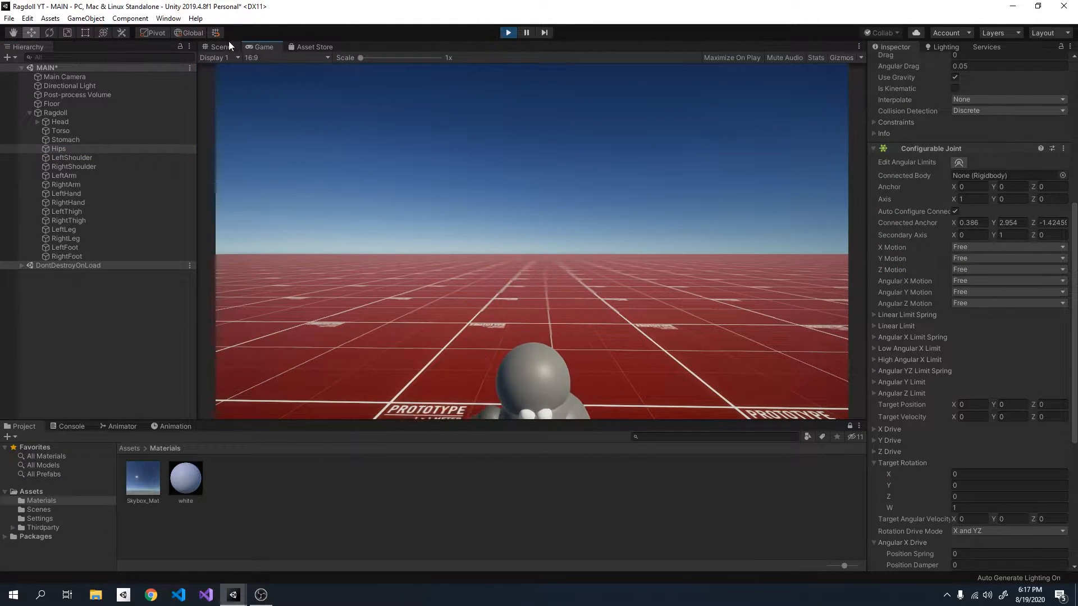
pyautogui.click(222, 48)
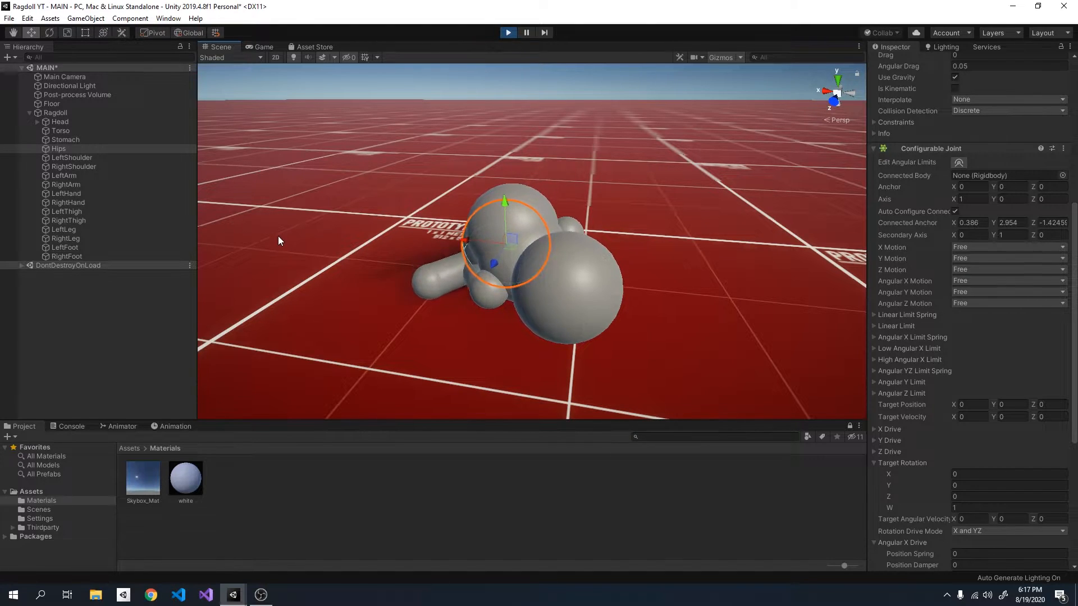
# Review the Head's configurable joint: motion locked to the Torso, drive springs 0
pyautogui.click(59, 122)
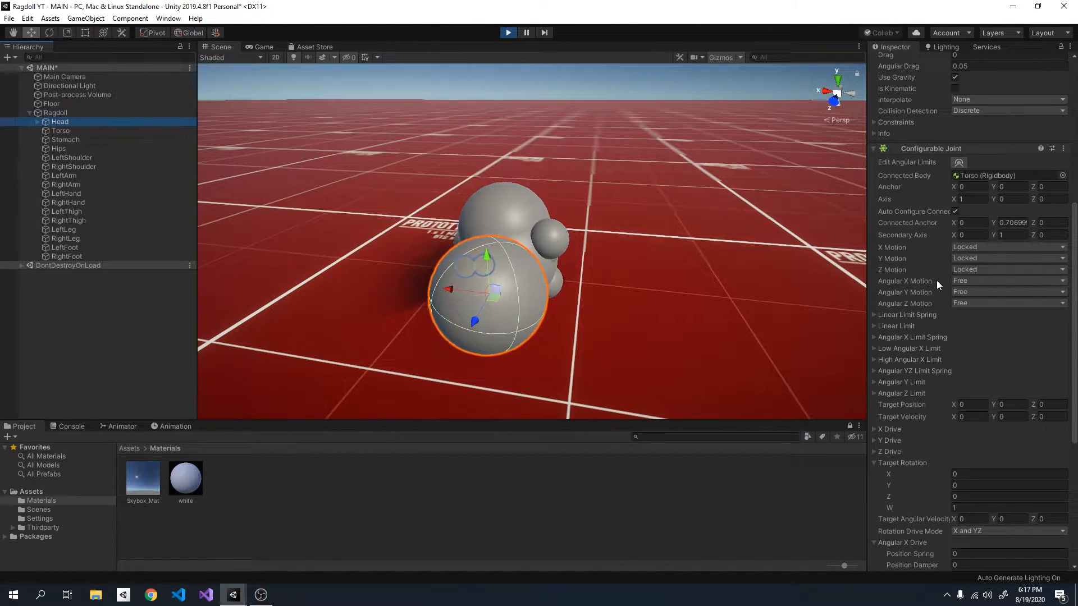
pyautogui.scroll(-3)
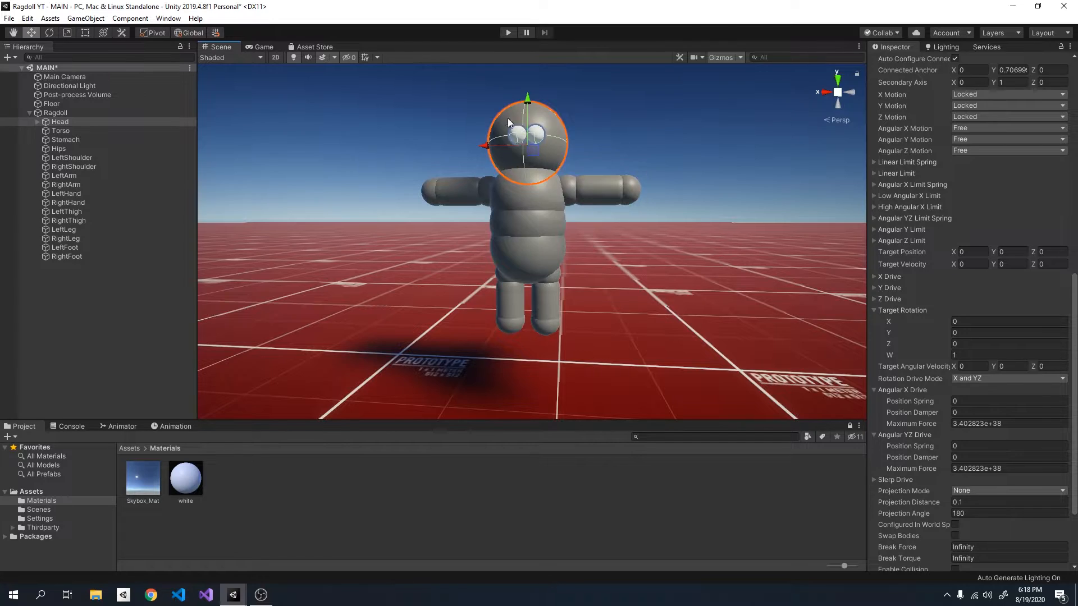
# Run the scene again and view the collapsed ragdoll in the Scene view
pyautogui.click(508, 32)
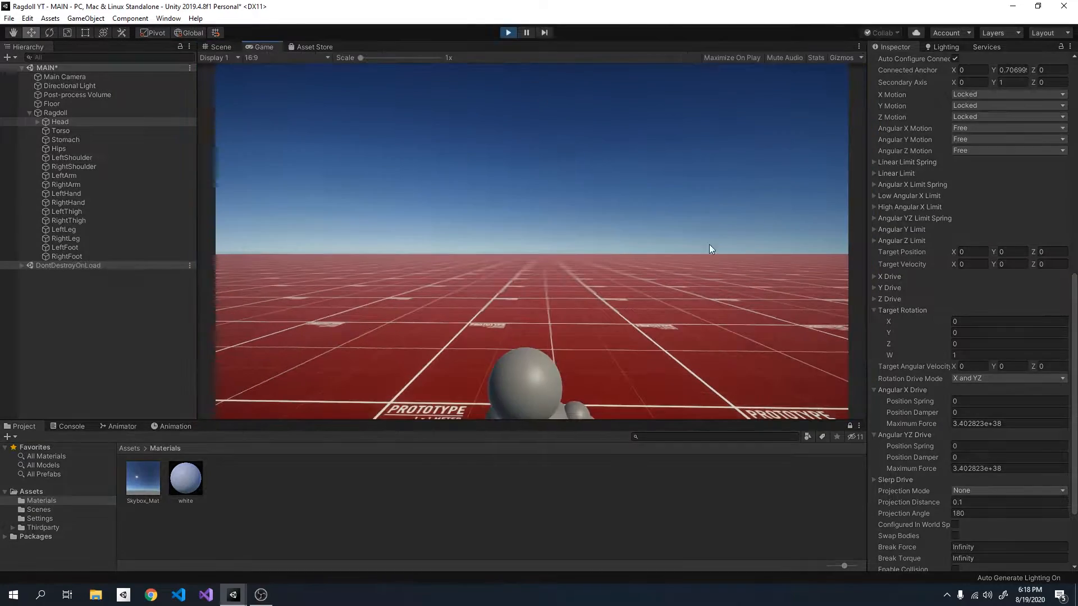
pyautogui.click(221, 47)
pyautogui.write('2.71')
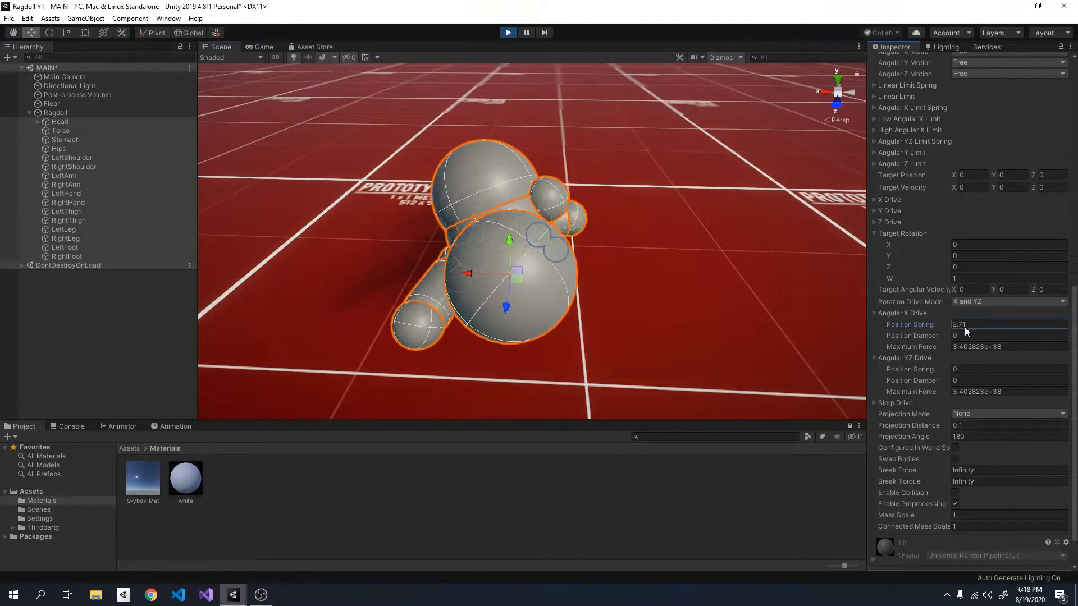
# Give all body parts angular X drive spring 636 and YZ spring 678.8 so the ragdoll stands
pyautogui.write('9.72')
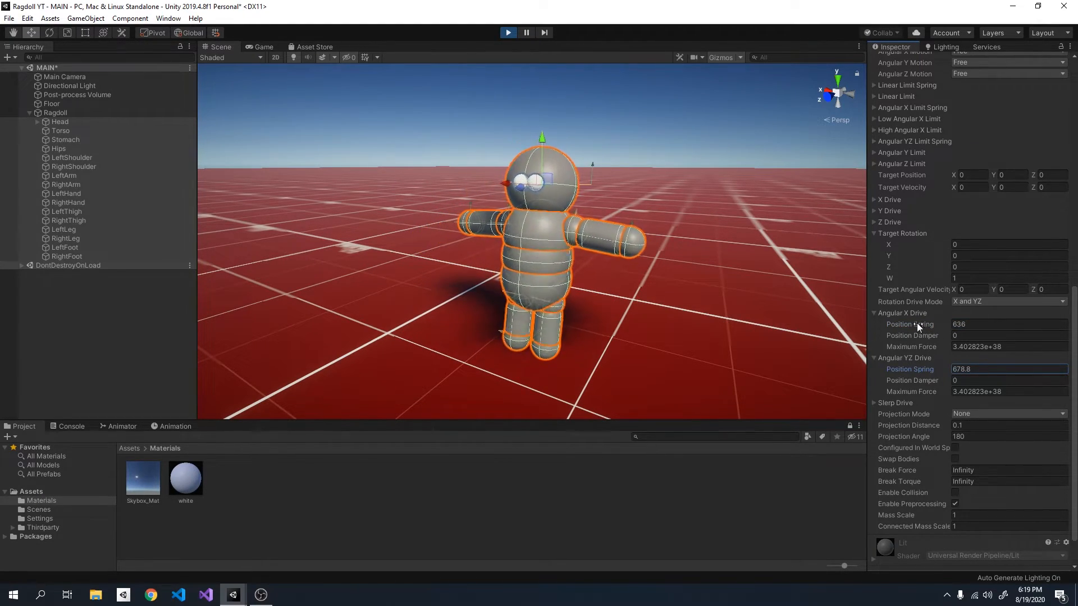
pyautogui.scroll(-3)
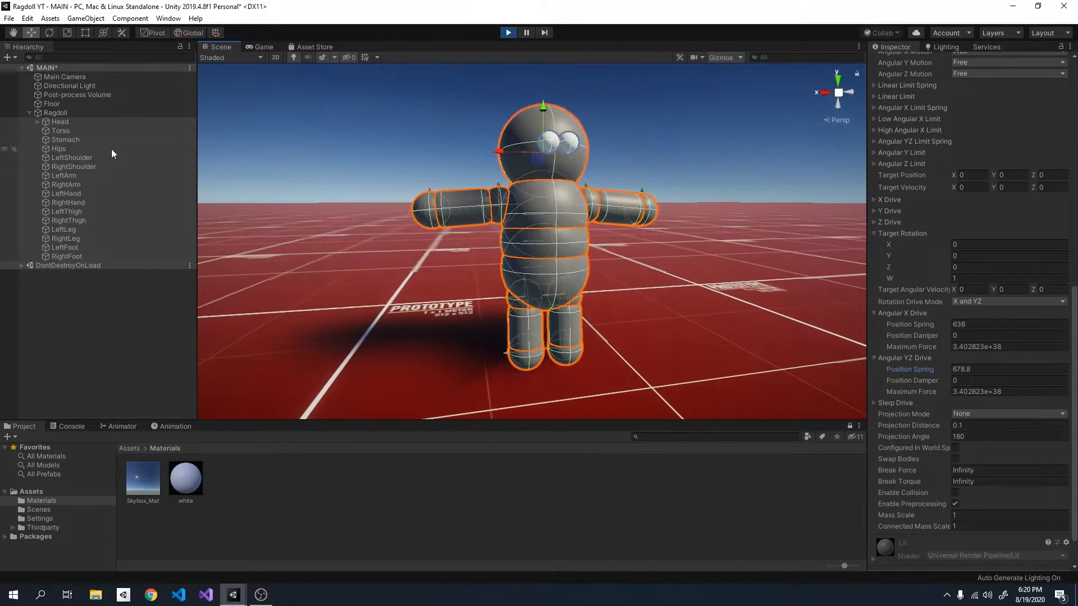
# Set every body part's angular X and YZ drive springs to 180, then select Hips alone
pyautogui.click(59, 121)
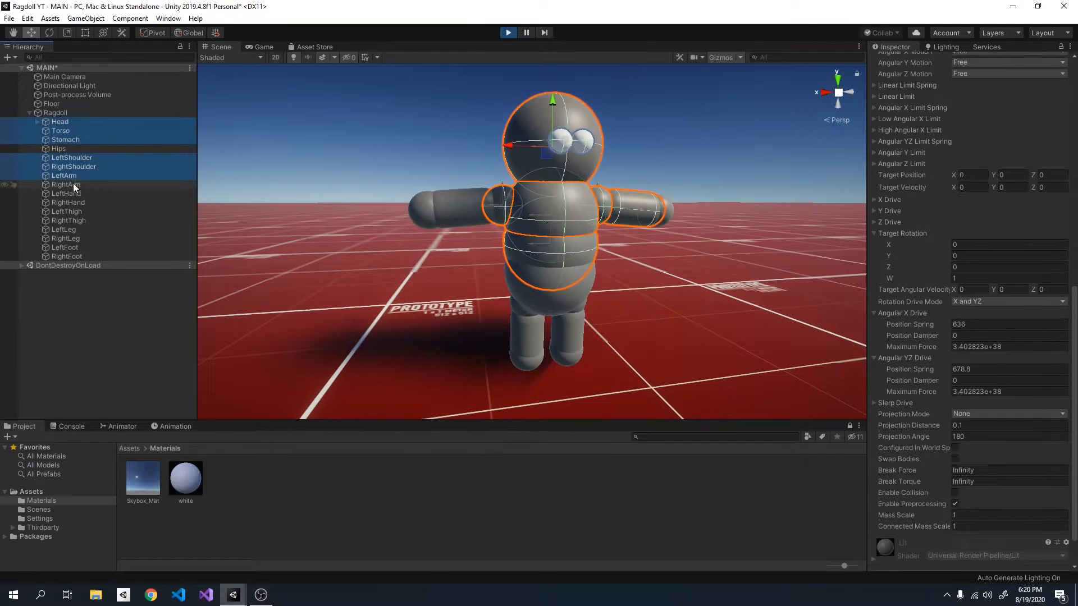
pyautogui.click(67, 220)
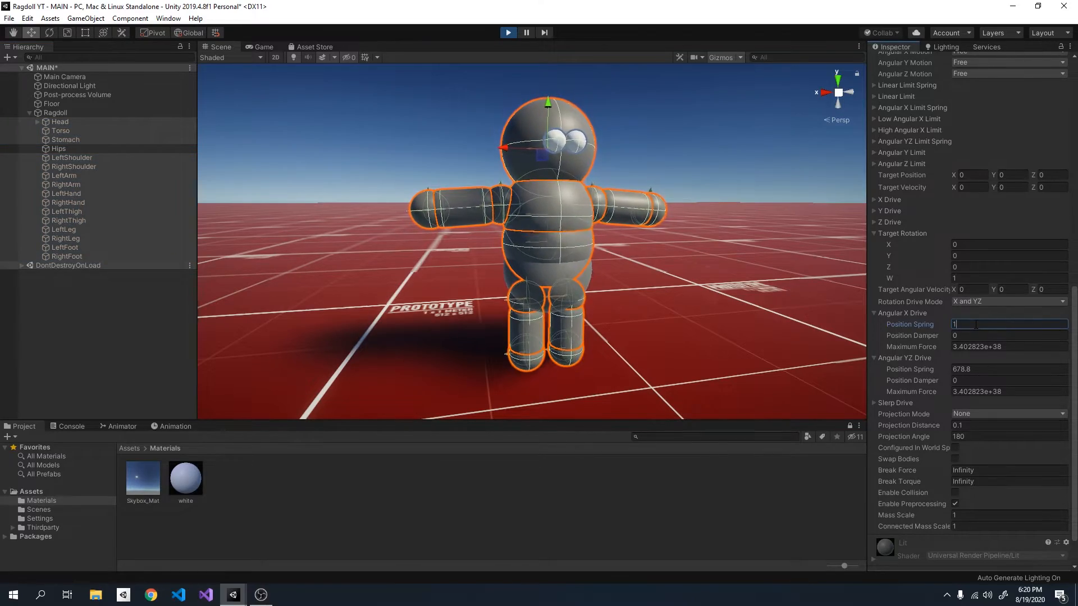
pyautogui.write('180')
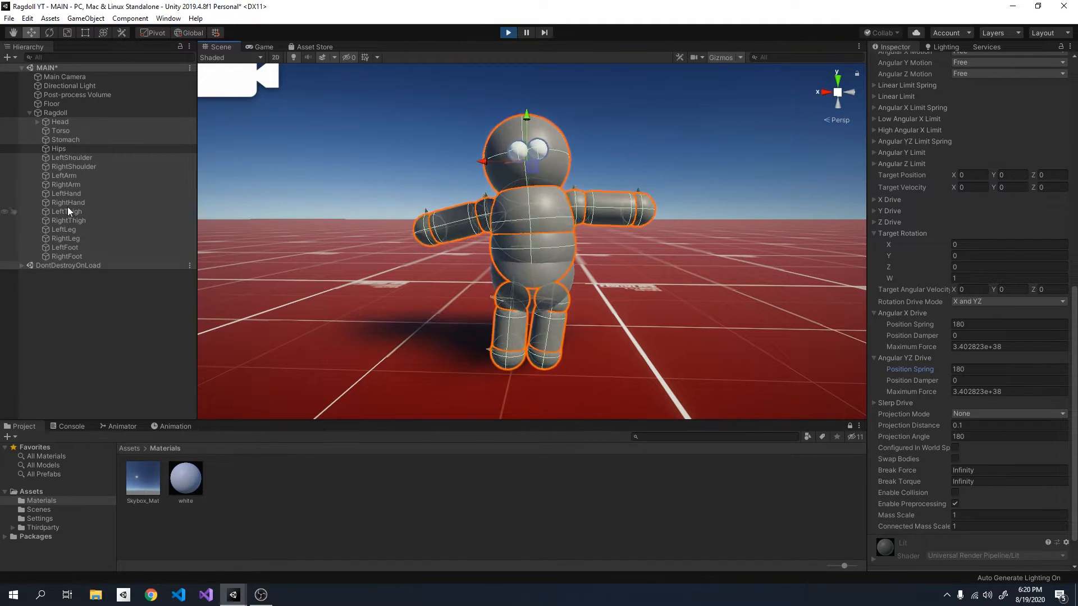
pyautogui.click(57, 148)
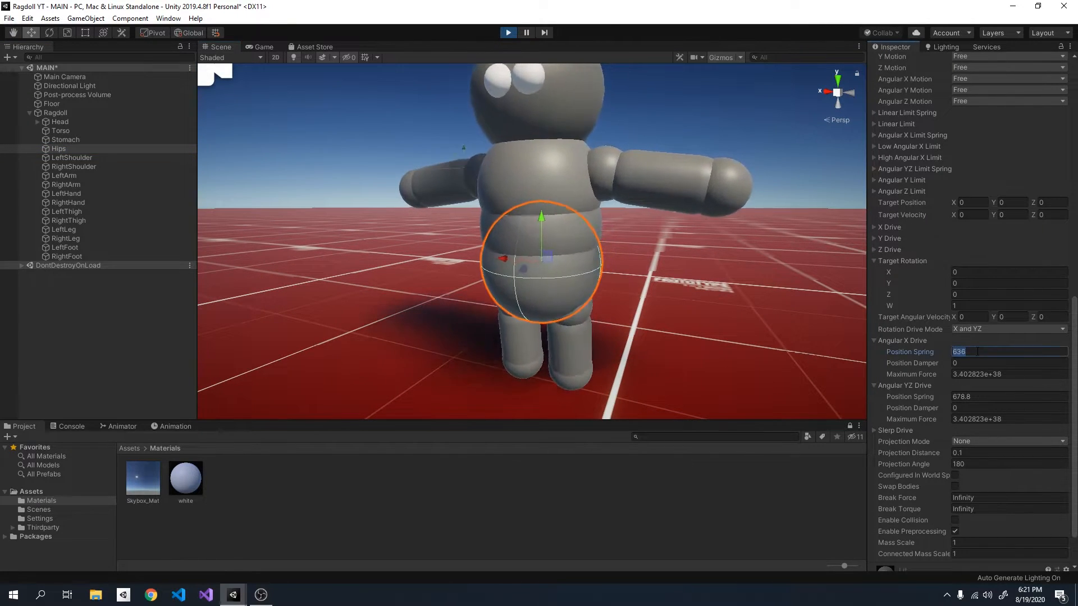
# Set the Hips angular drive springs to 750, re-entering 750 after they reset to 0
pyautogui.write('750')
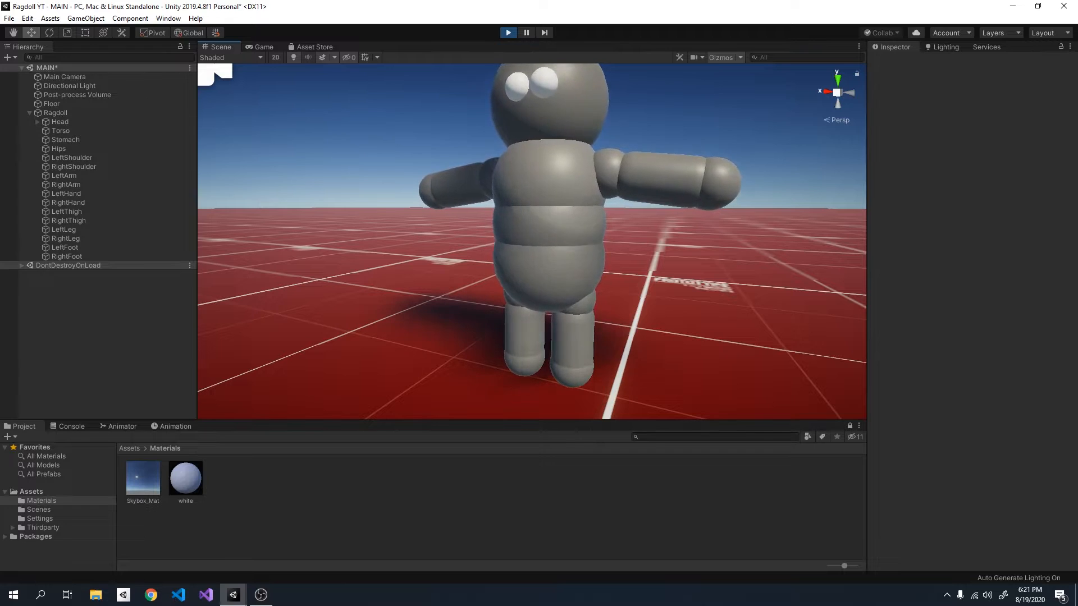
pyautogui.click(57, 148)
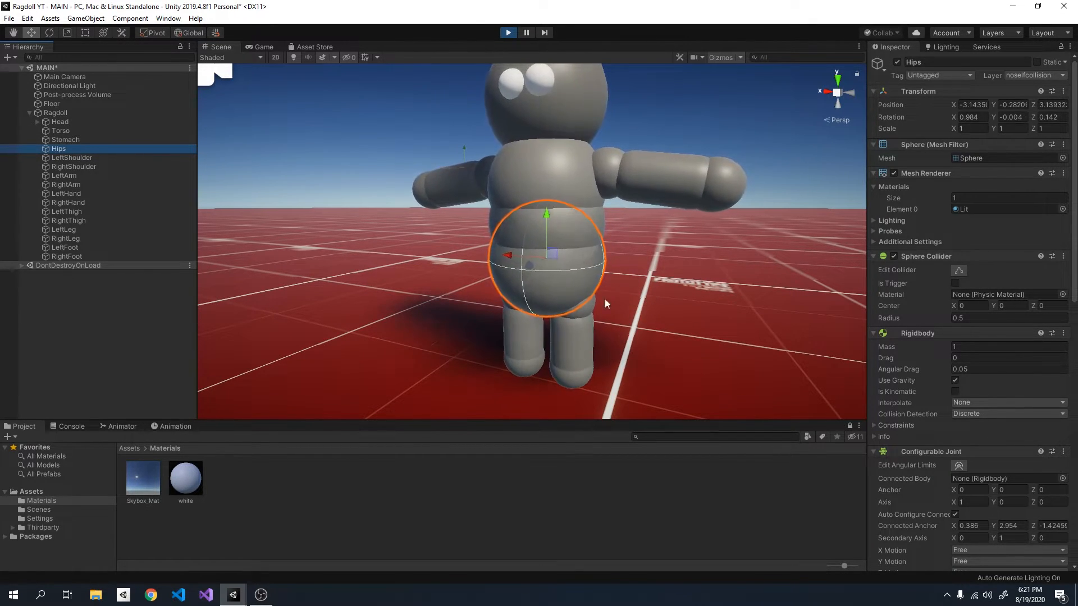
pyautogui.scroll(-3)
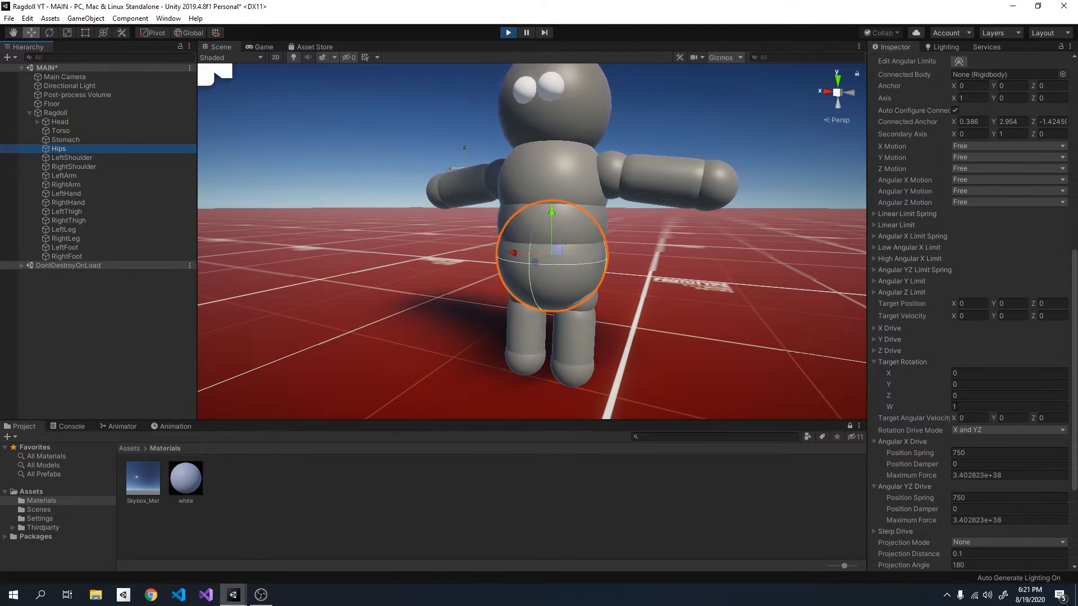
pyautogui.scroll(-3)
pyautogui.write('0')
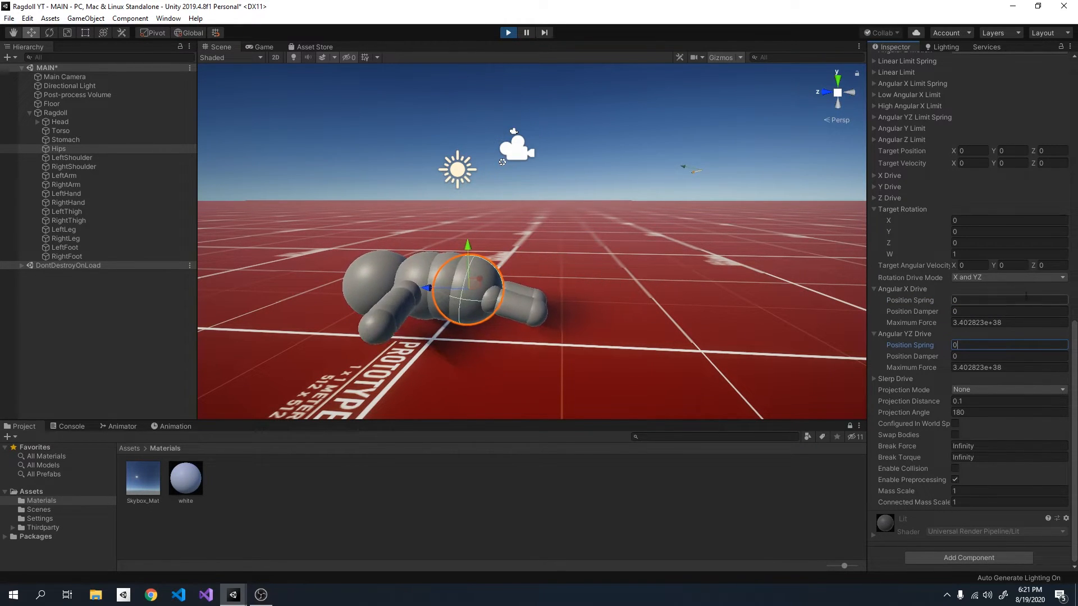
pyautogui.write('750')
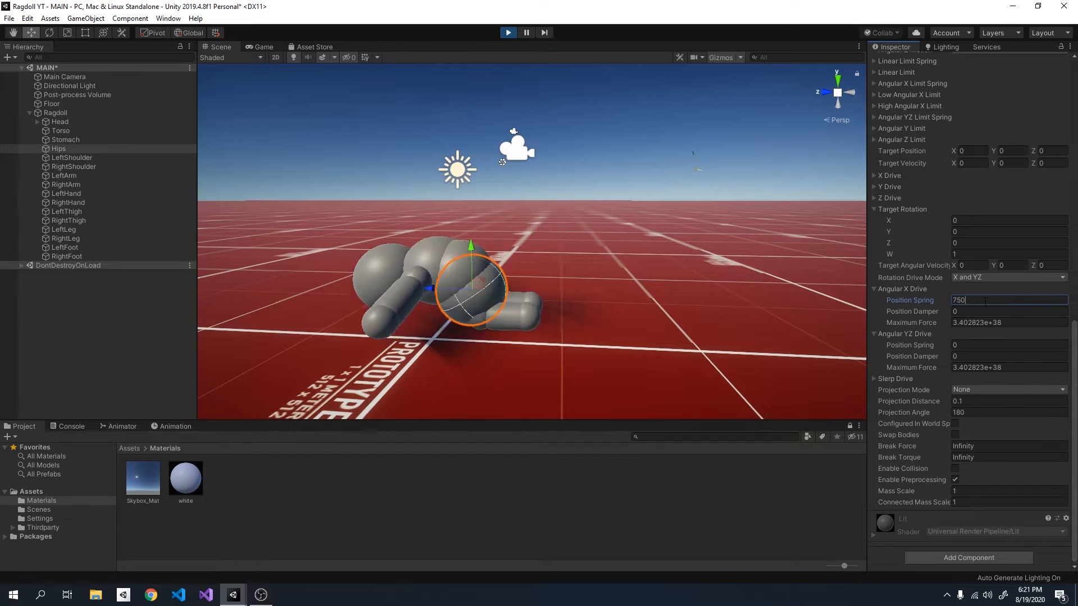